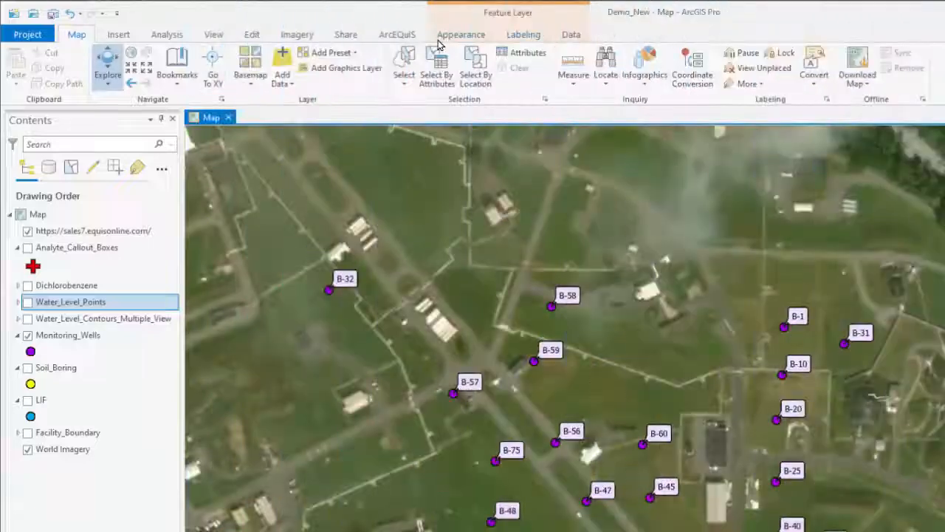
Switch the ribbon to the ArcEQuIS tools for the monitoring wells map.
left_click(396, 34)
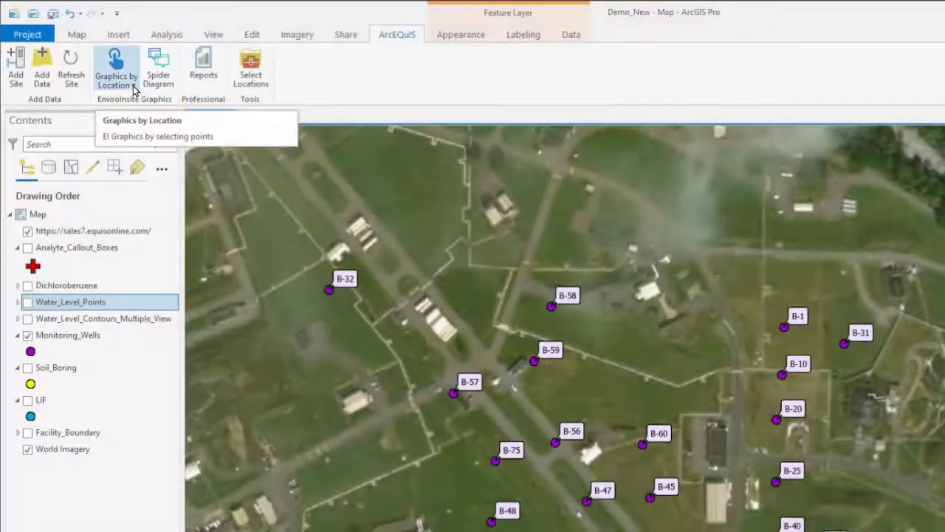
Bring the B-10_BoringLog.pdf into view beside the well map.
left_click(115, 66)
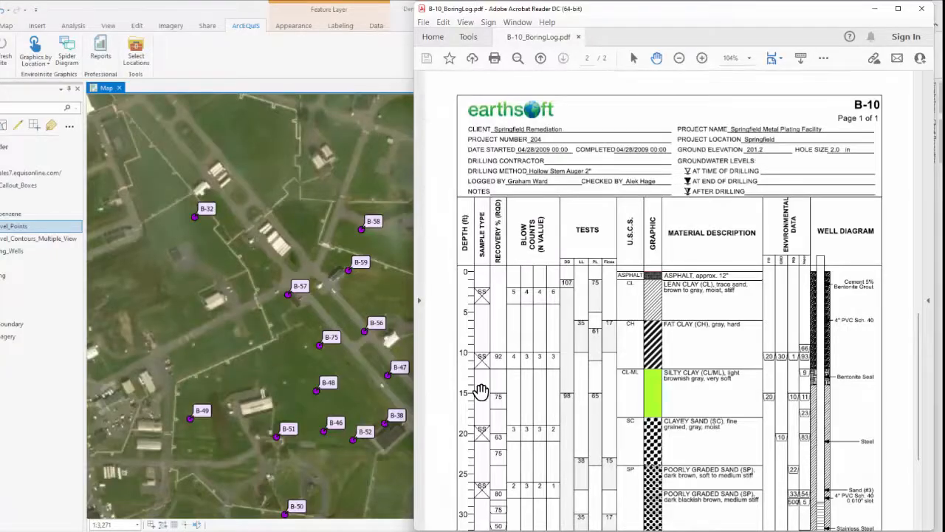
mouse_move(575, 381)
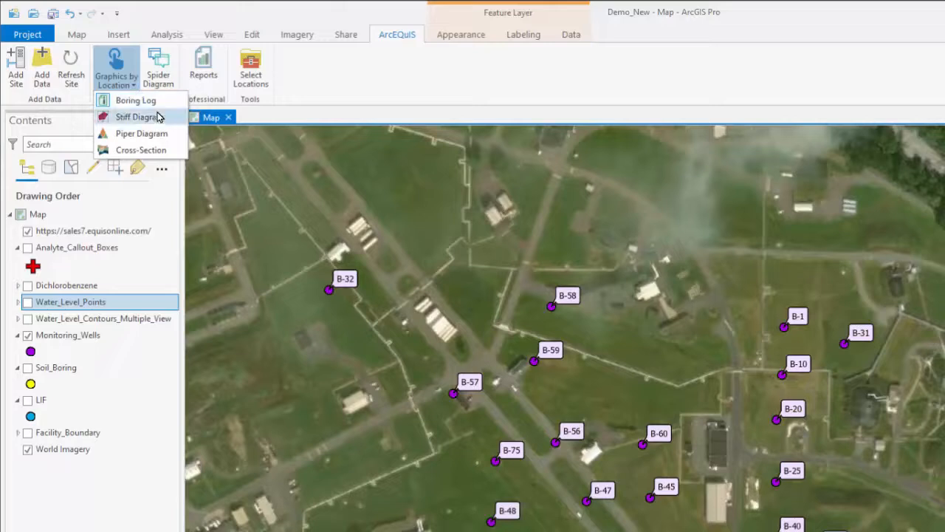
mouse_move(157, 151)
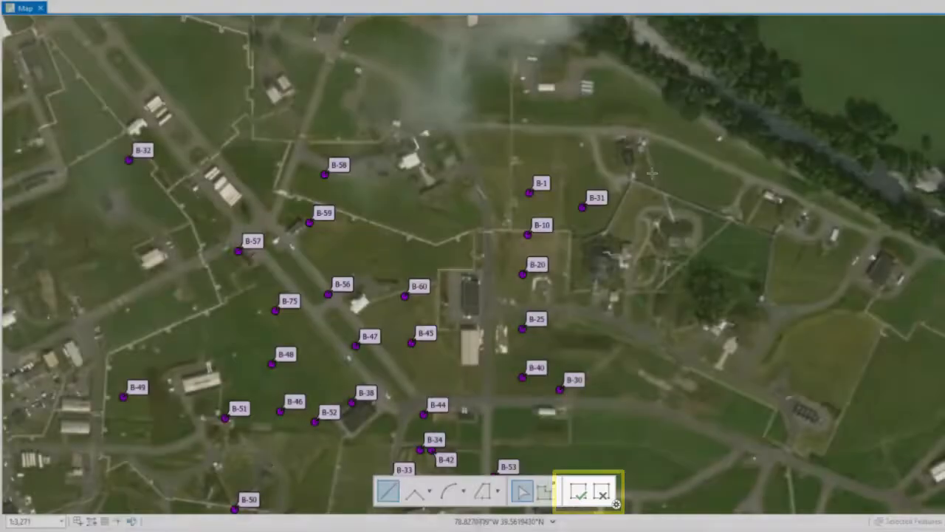
Draw the cross-section line across the well points and launch the generated project 204 cross-section PDF.
left_click(875, 15)
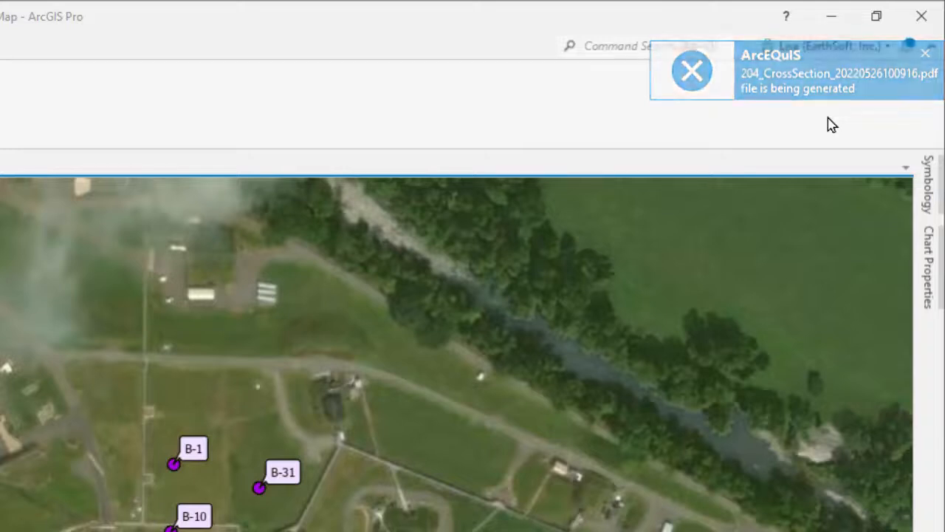
left_click(924, 54)
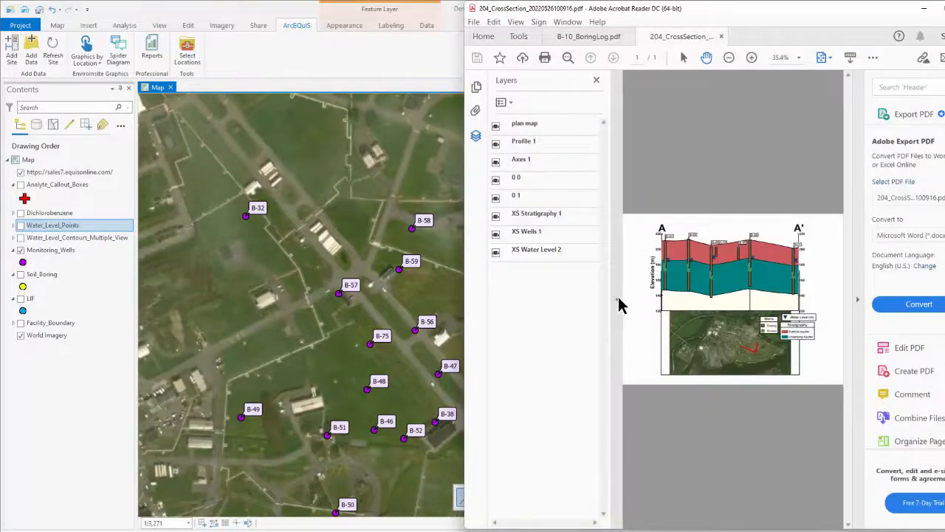
Enlarge the A–A' cross-section so wells B-57 to B-10, elevations and aquifer layers are readable.
left_click(750, 57)
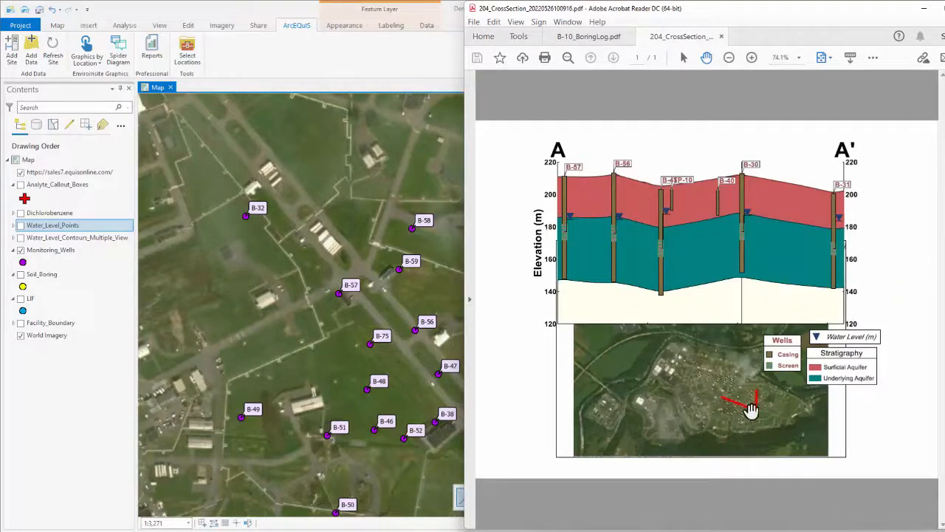
mouse_move(760, 398)
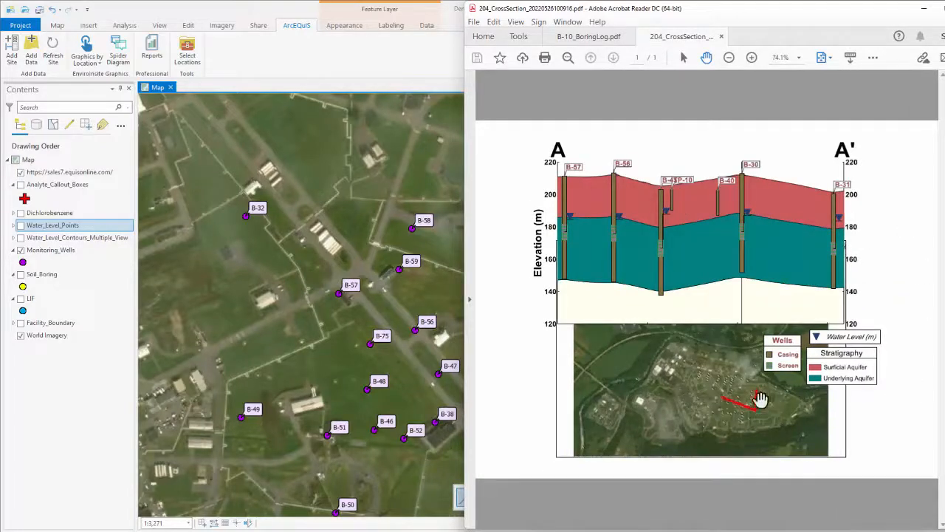
mouse_move(608, 279)
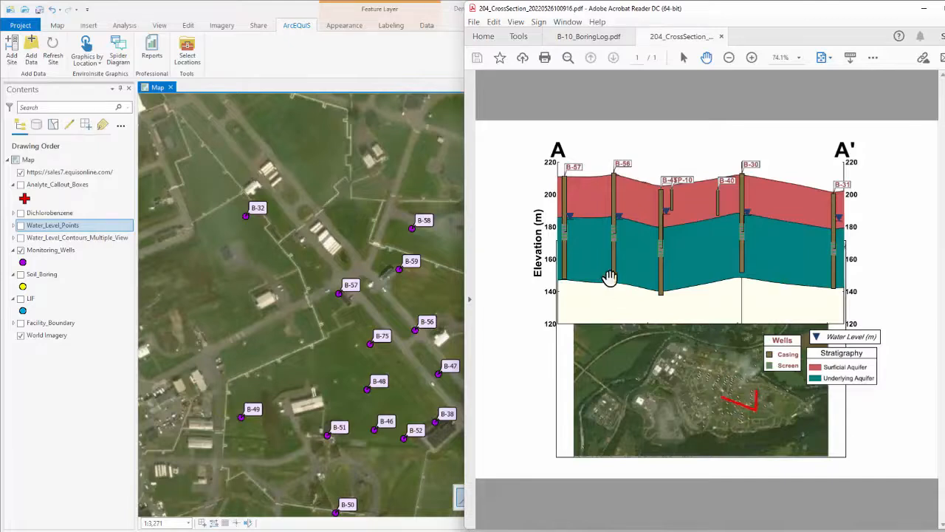
mouse_move(863, 201)
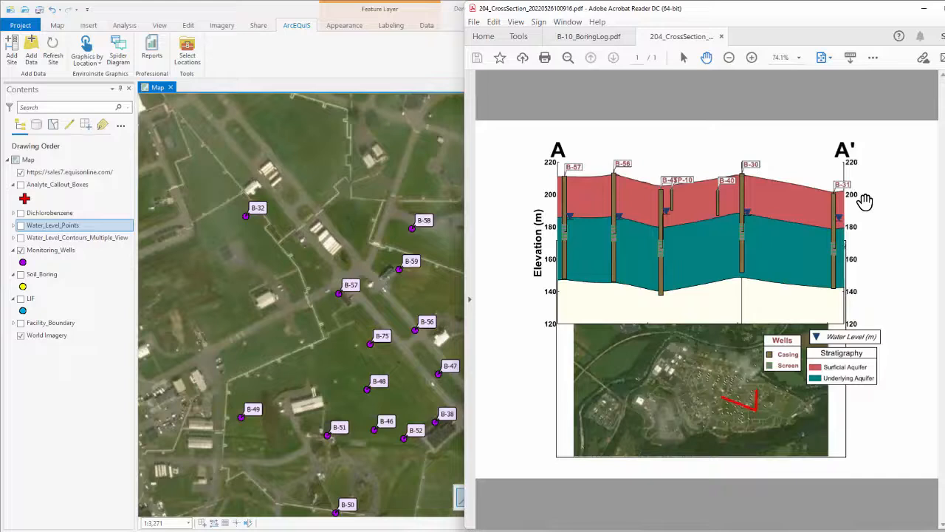
mouse_move(879, 204)
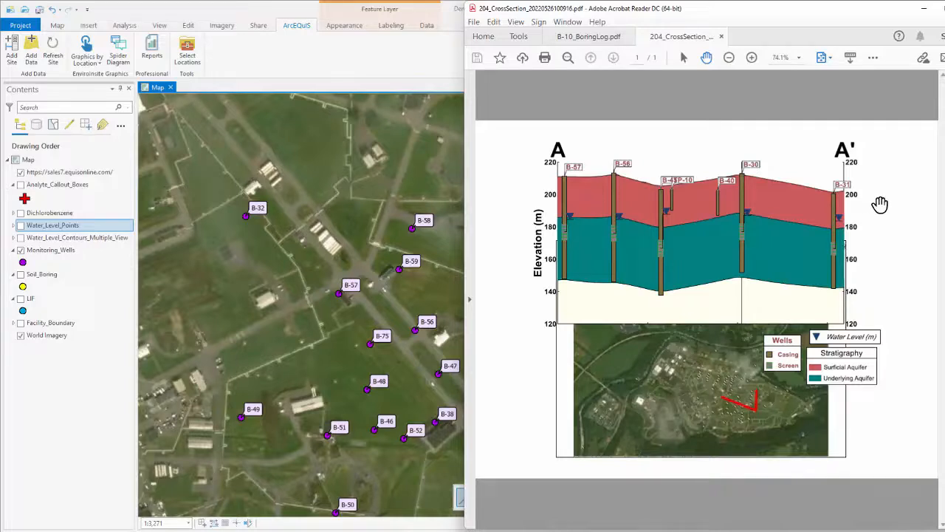